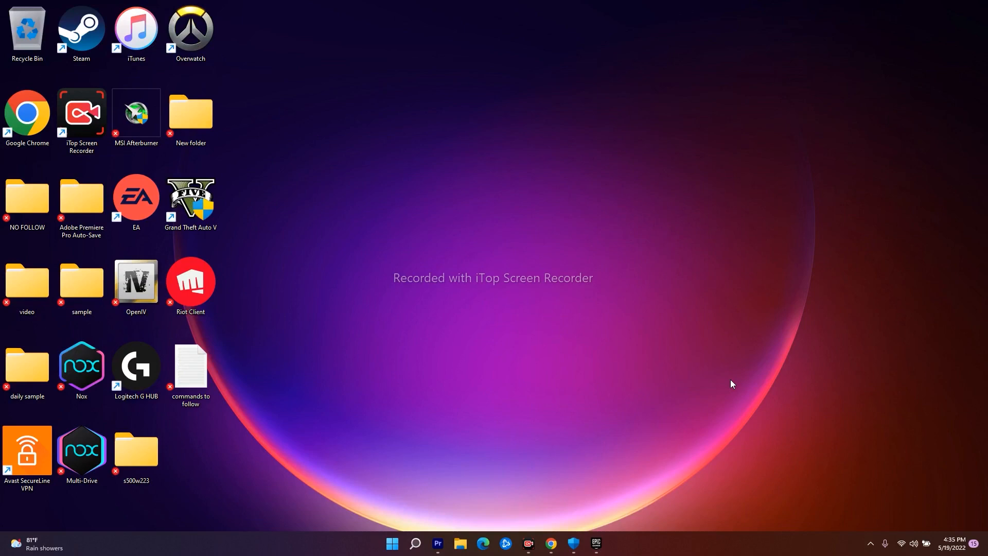
mouse_move(533, 305)
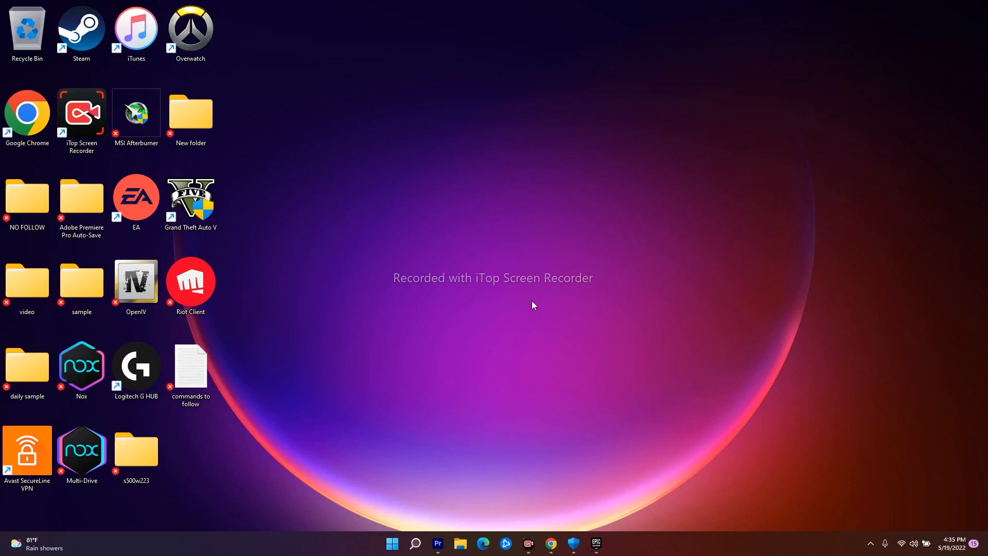
mouse_move(451, 247)
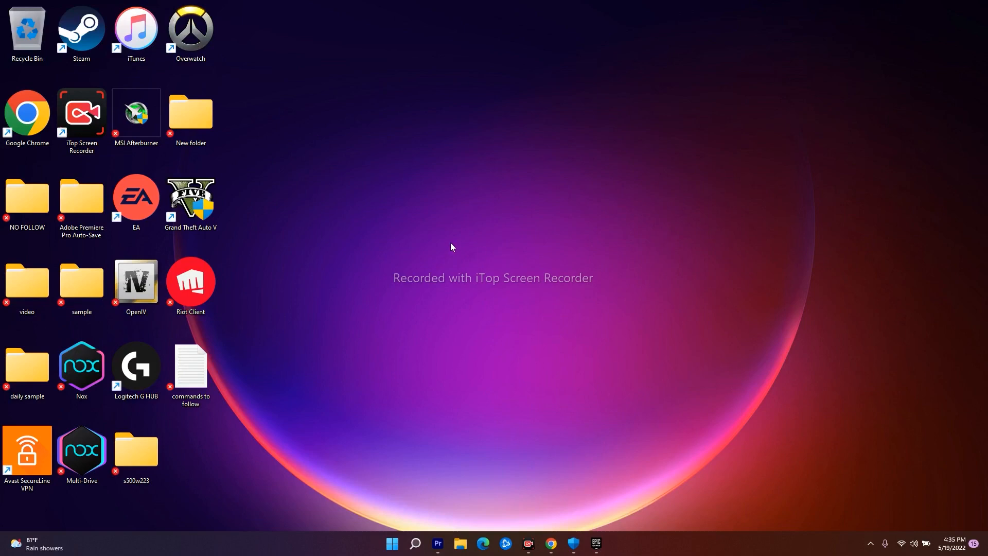
mouse_move(485, 268)
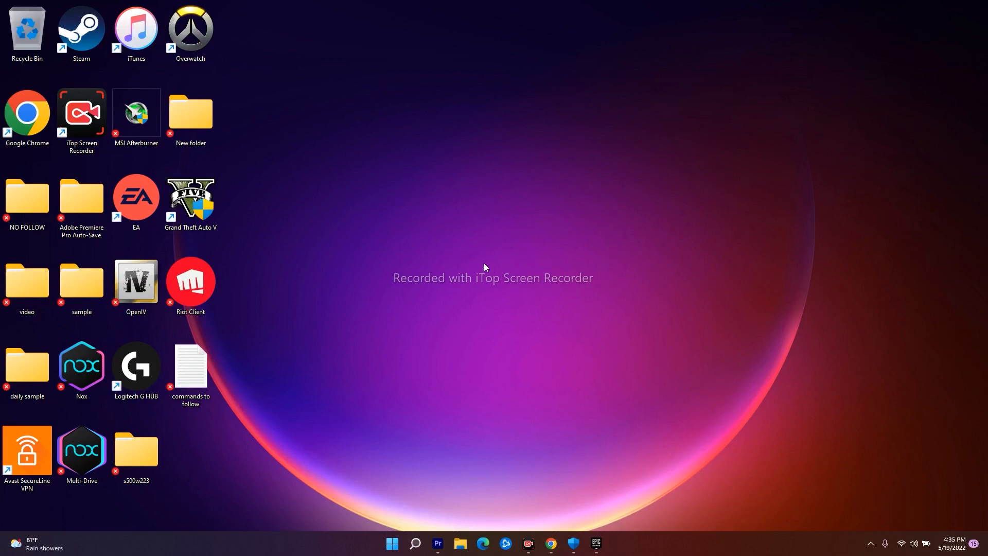
mouse_move(492, 263)
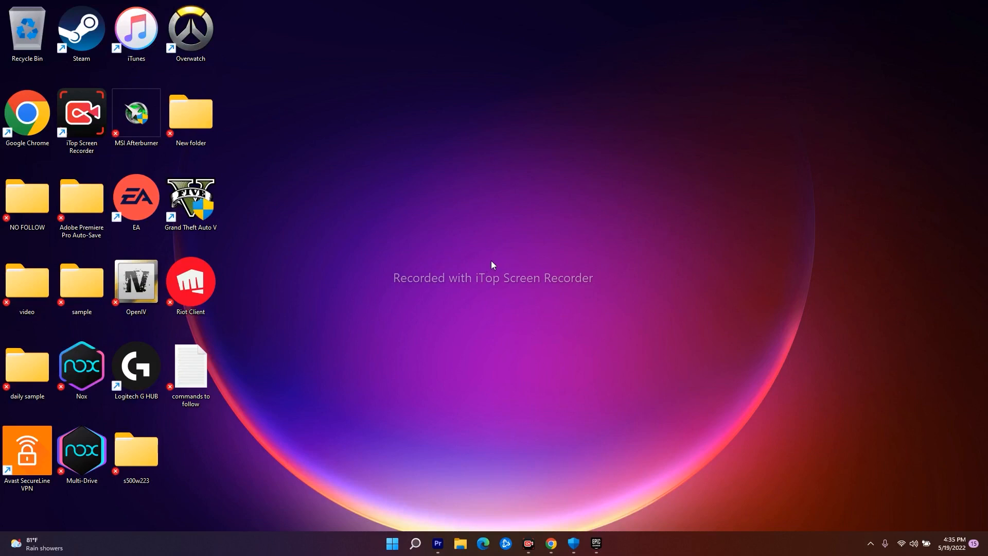
mouse_move(509, 261)
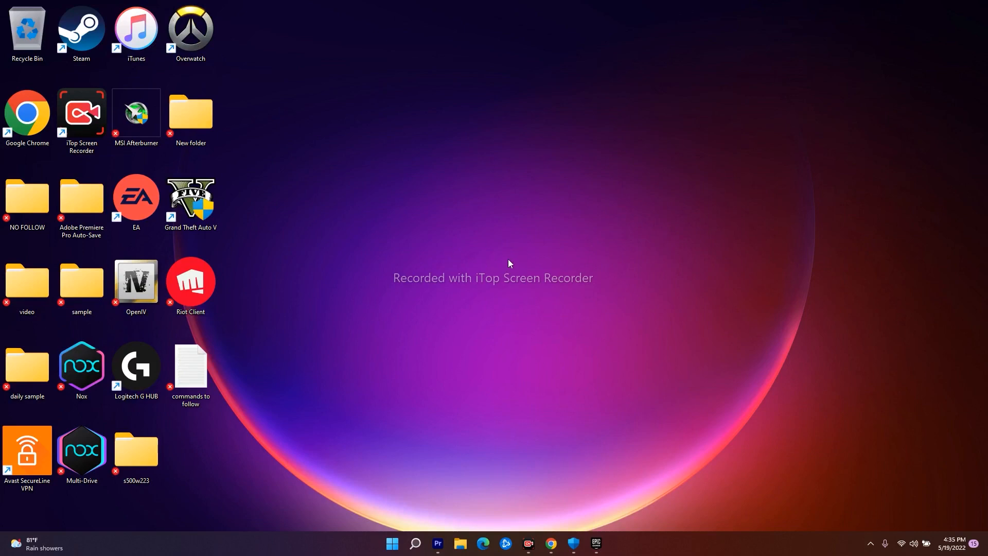
mouse_move(498, 256)
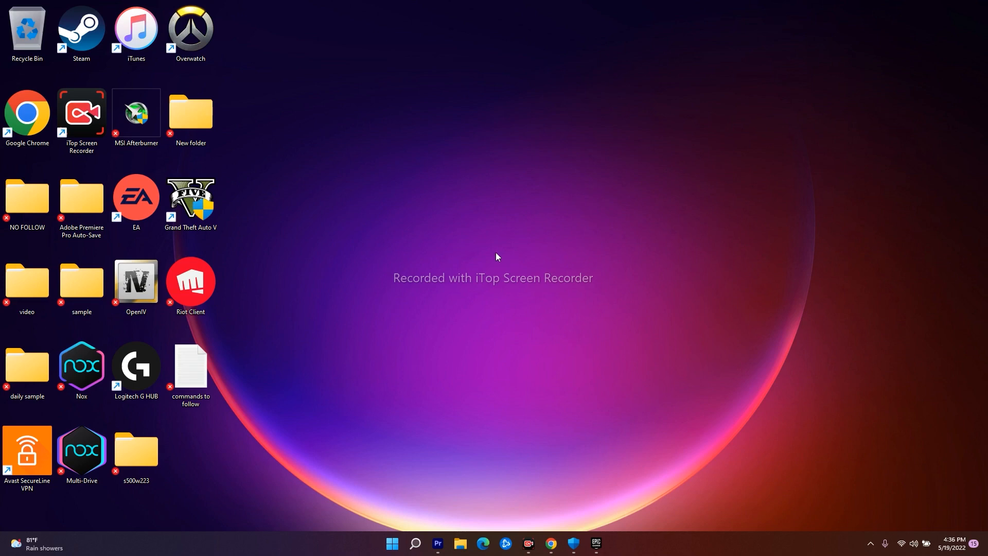
mouse_move(591, 269)
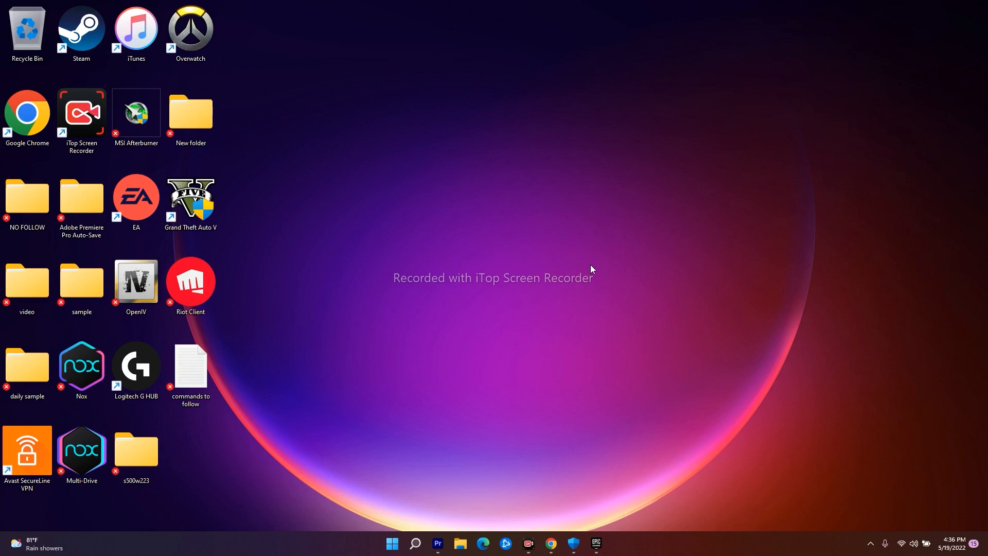
mouse_move(545, 321)
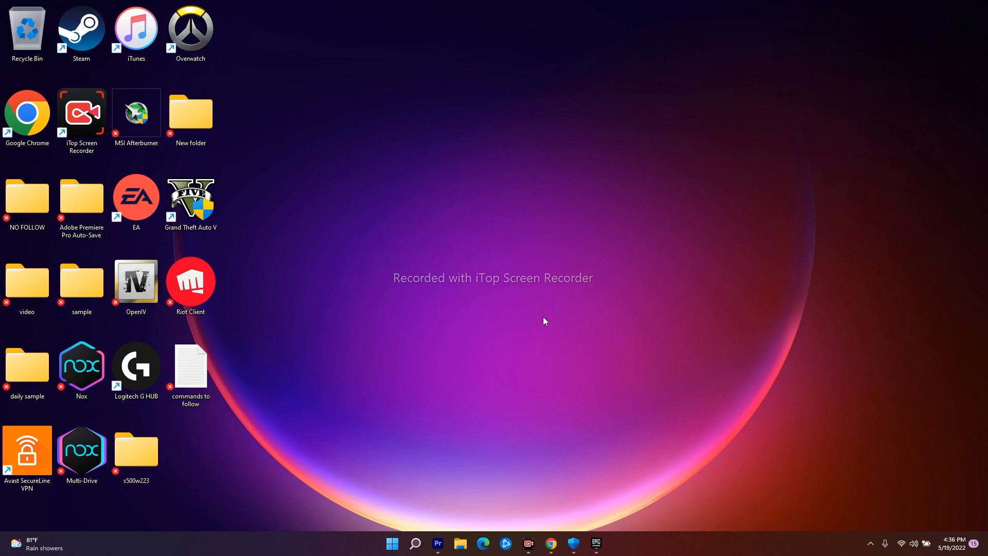
mouse_move(580, 292)
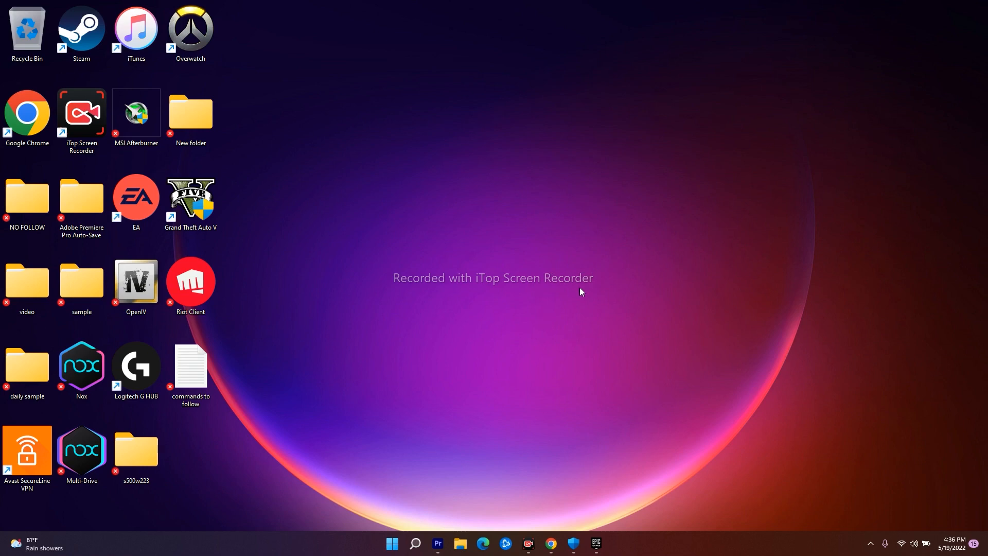
mouse_move(431, 242)
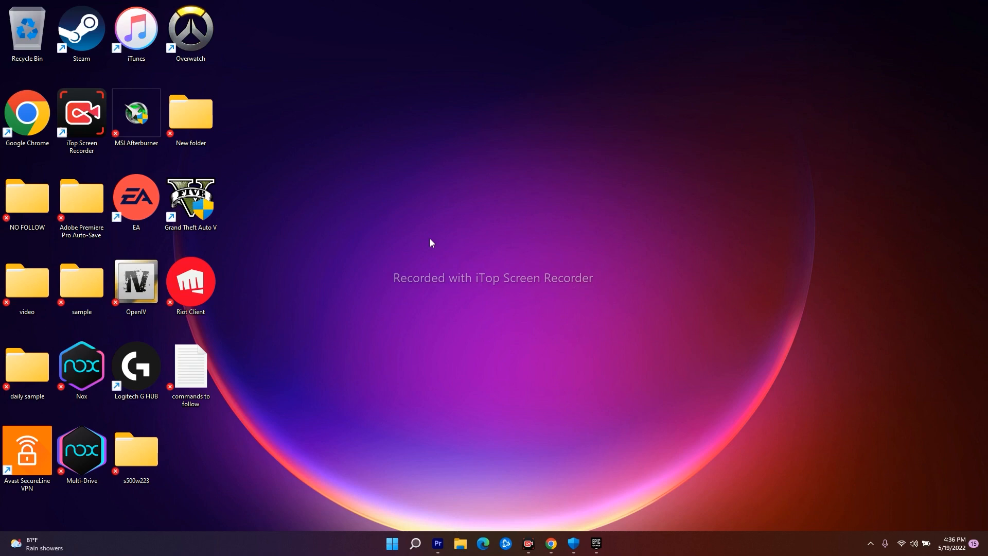
mouse_move(487, 239)
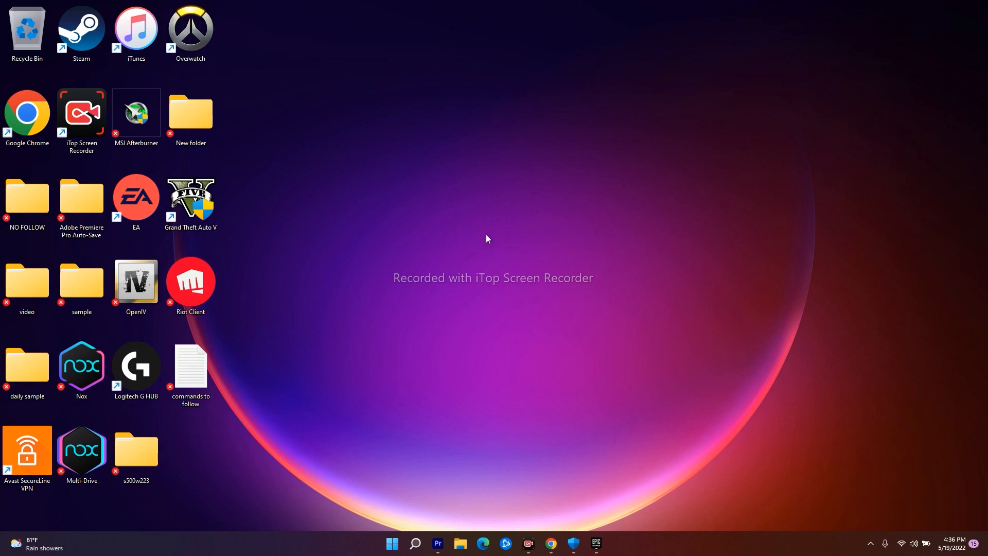
mouse_move(486, 245)
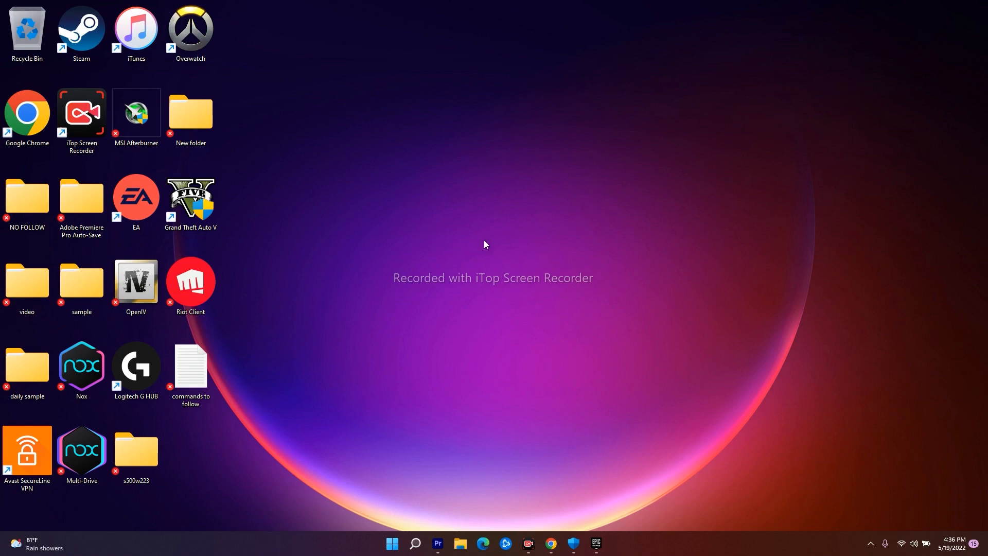
mouse_move(662, 325)
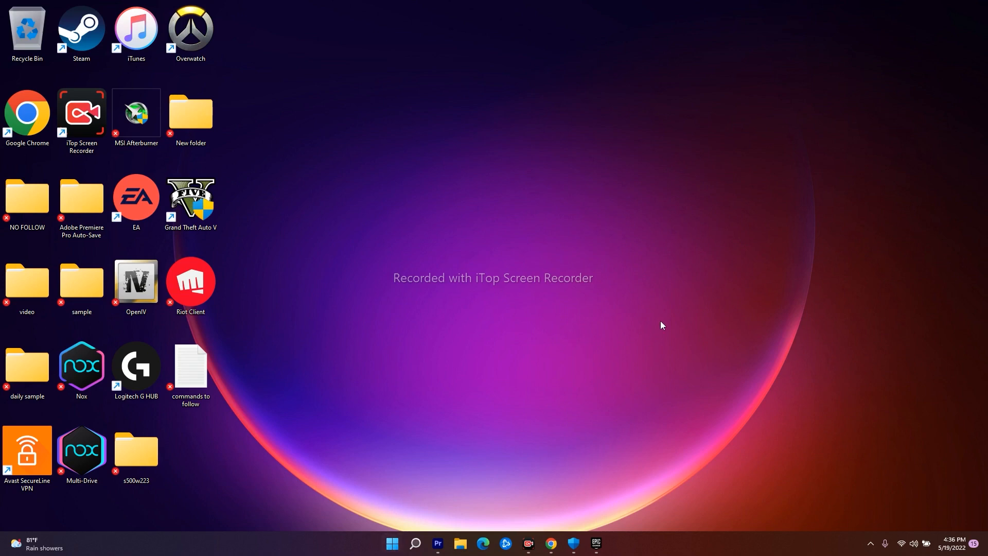
mouse_move(393, 545)
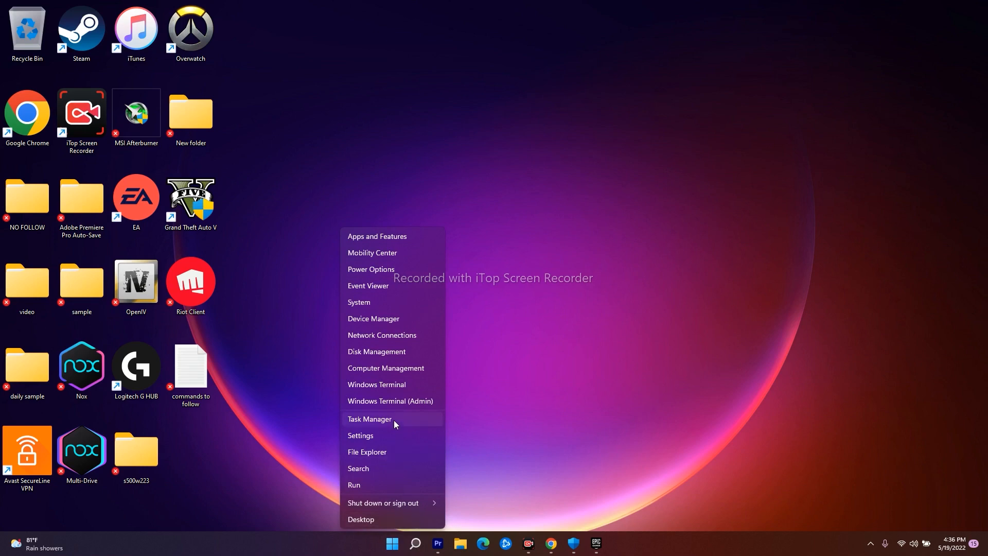
- Launch Task Manager from the Start button menu and bring its window onto the screen
click(370, 418)
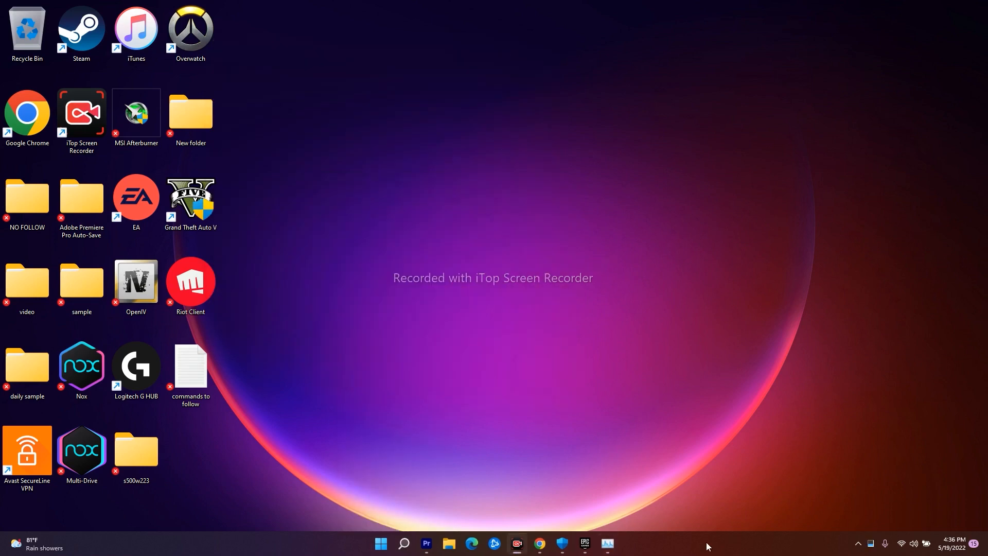
mouse_move(665, 547)
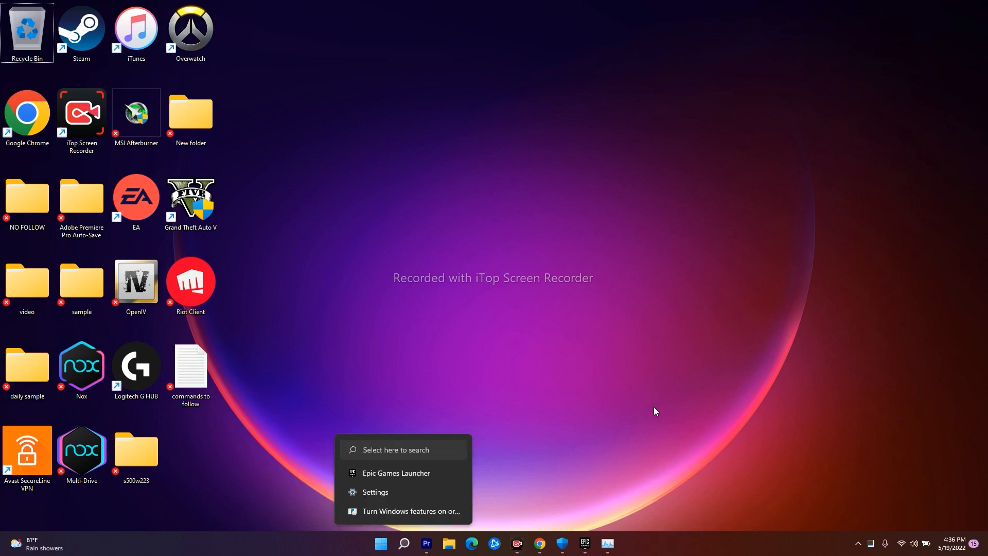
click(400, 501)
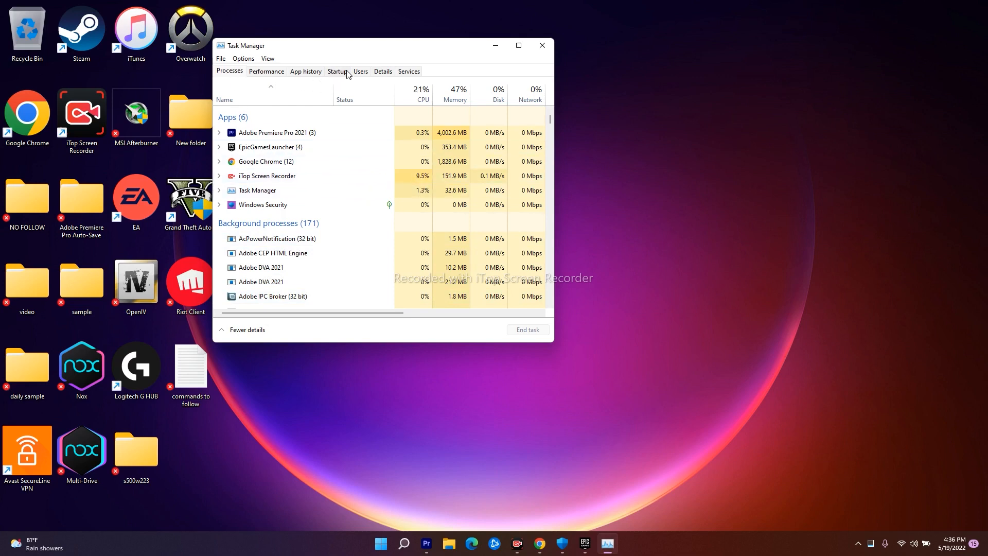
- Show the Startup tab and maximize Task Manager to see the full startup apps list
click(338, 71)
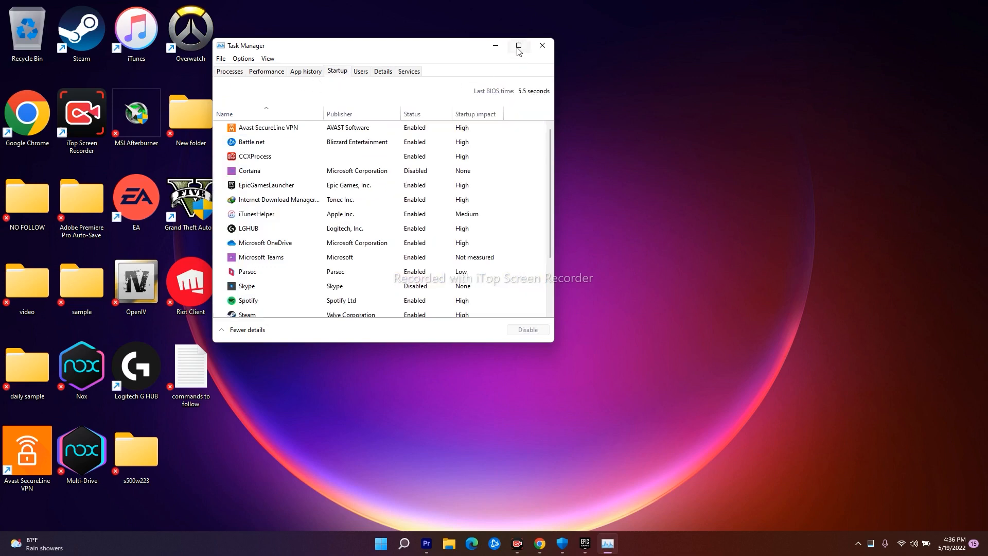
click(518, 45)
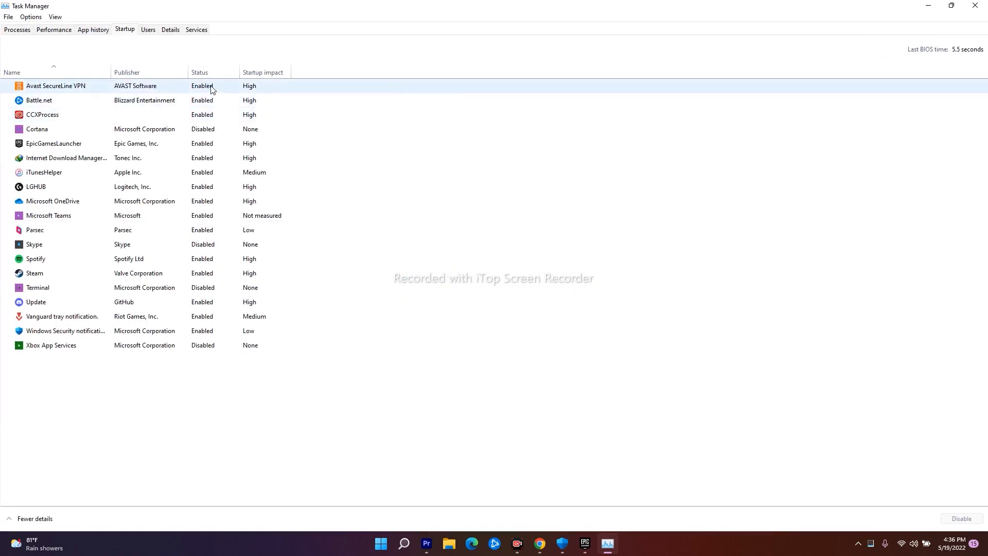
mouse_move(83, 91)
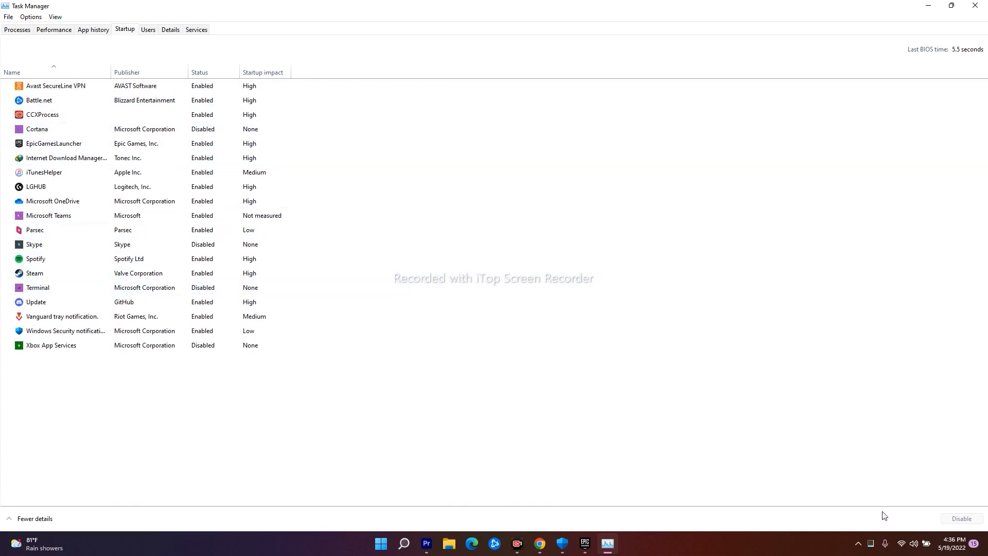
click(38, 101)
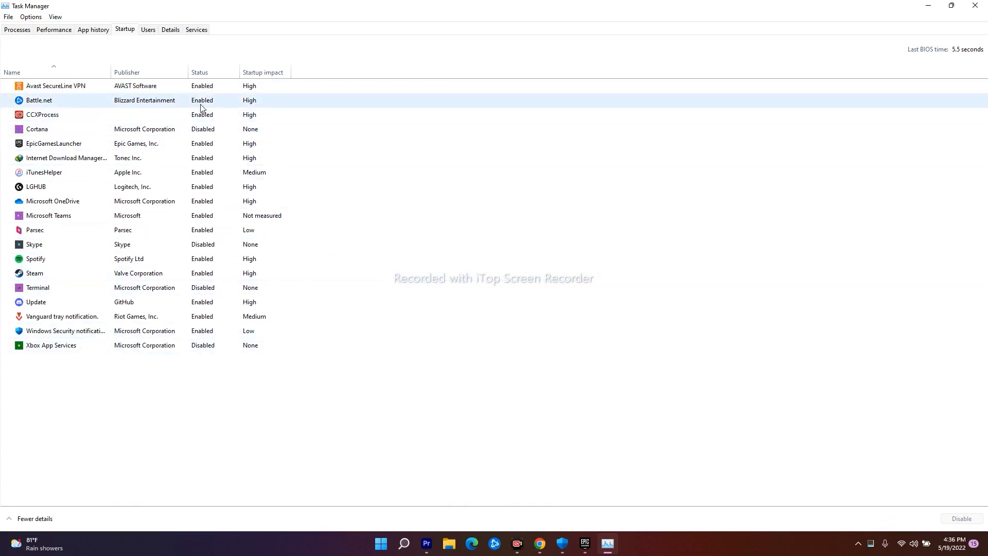
- Disable Avast SecureLine VPN and Battle.net as startup apps
right_click(47, 87)
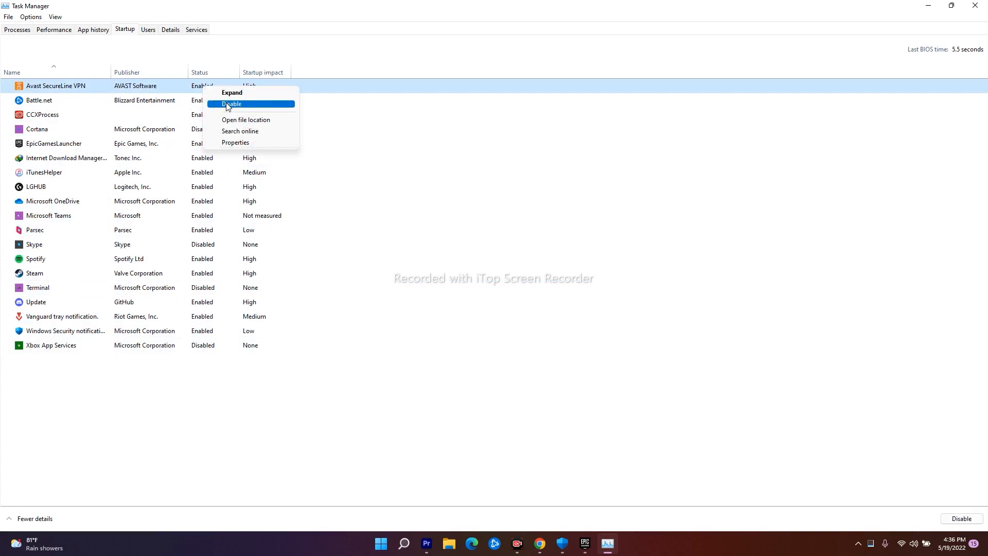
click(232, 104)
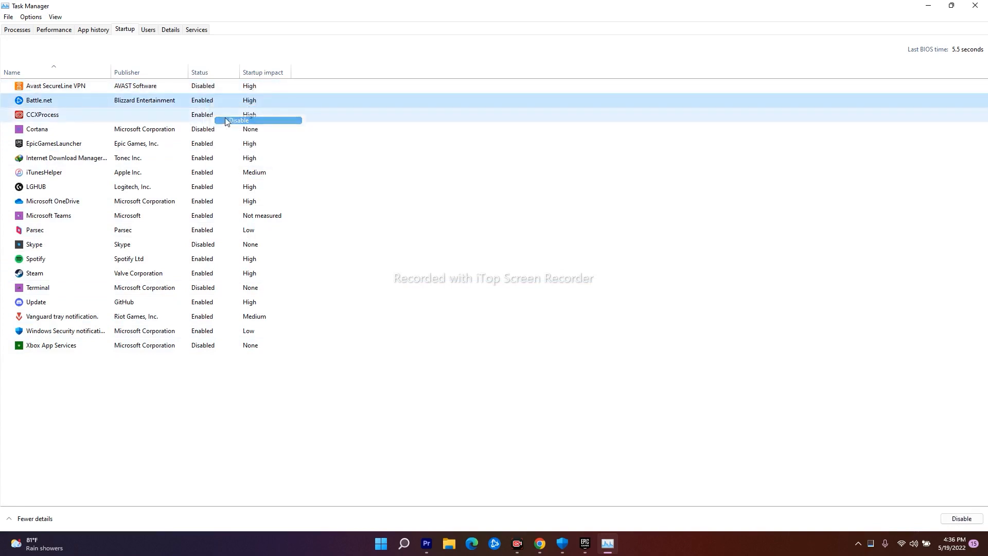
click(238, 119)
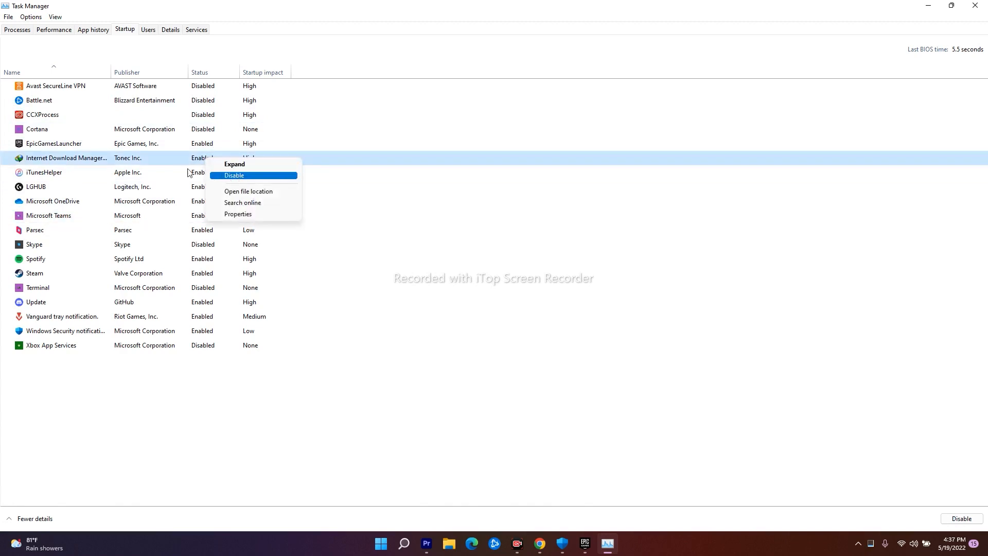
mouse_move(161, 165)
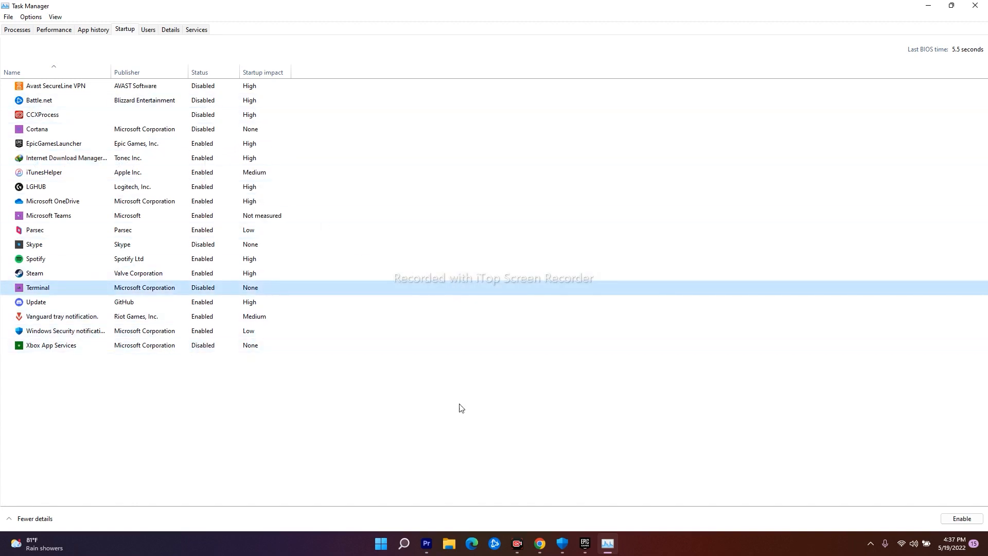
mouse_move(918, 19)
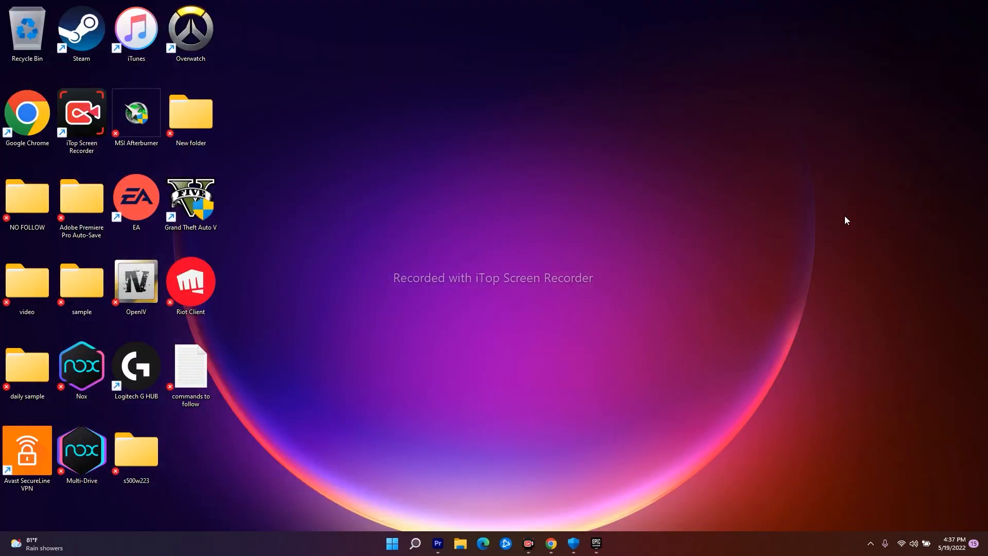
mouse_move(407, 546)
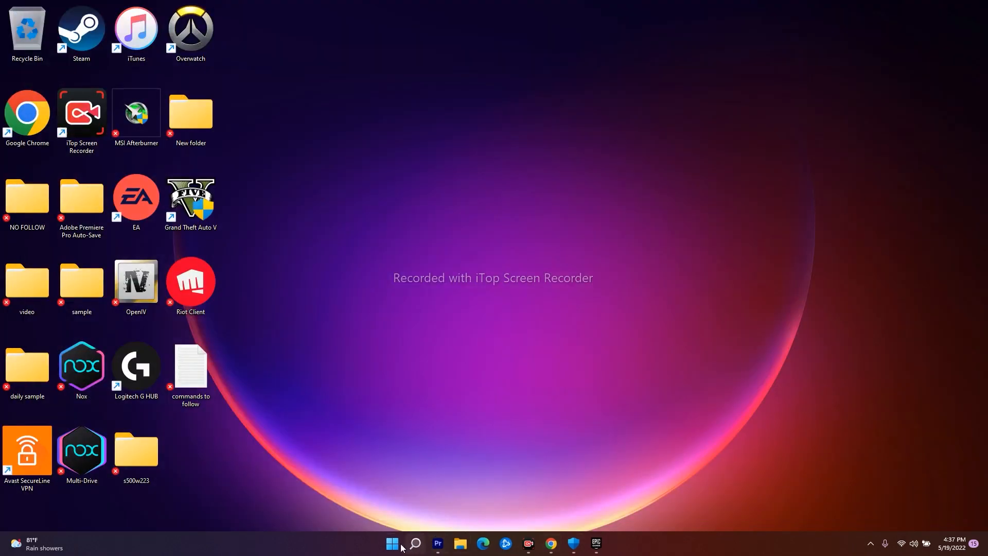
- Close Task Manager, returning to the desktop
click(391, 543)
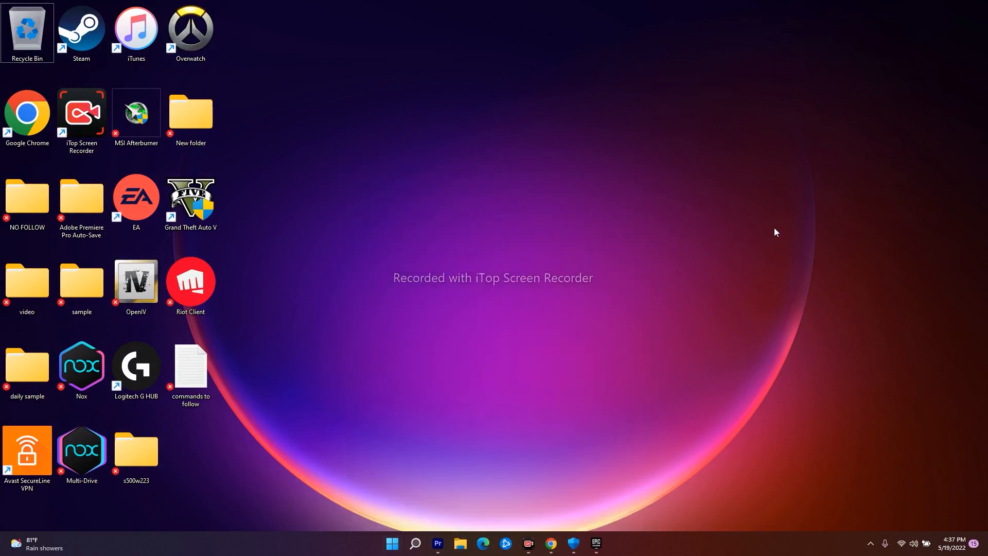
mouse_move(646, 286)
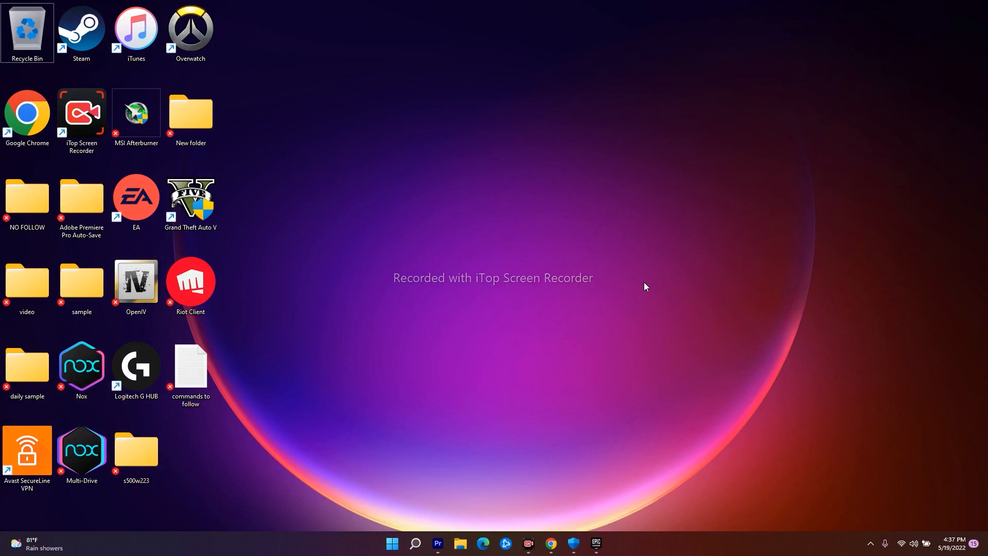
mouse_move(636, 290)
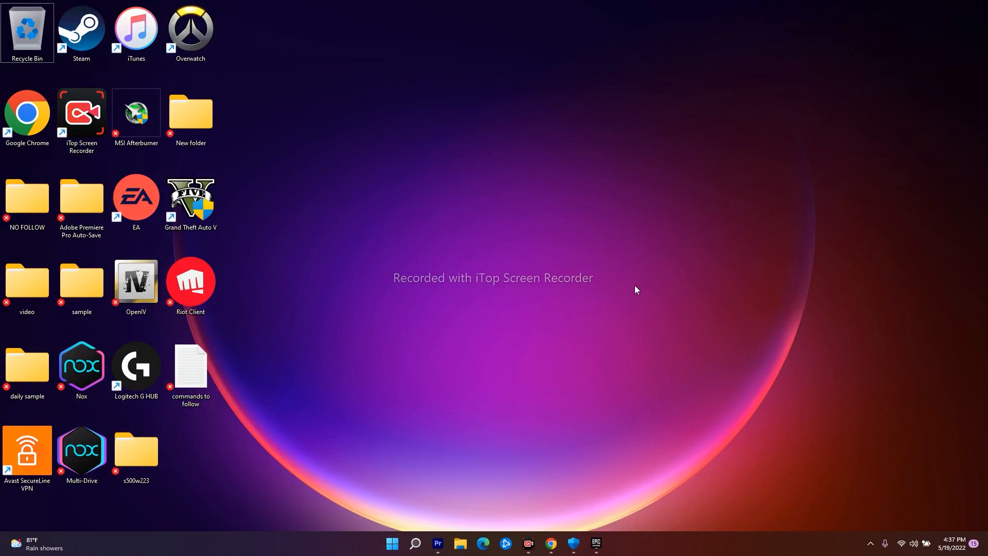
mouse_move(667, 291)
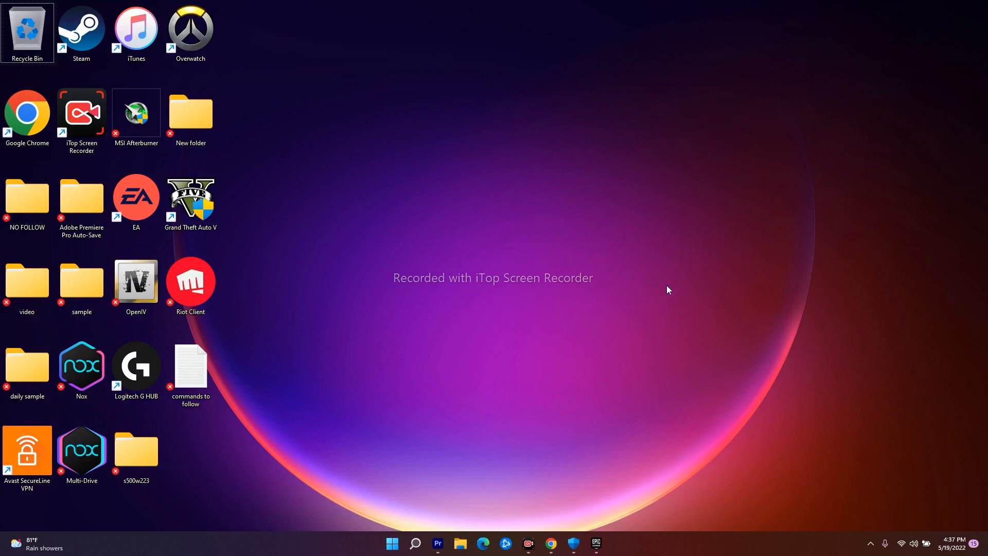